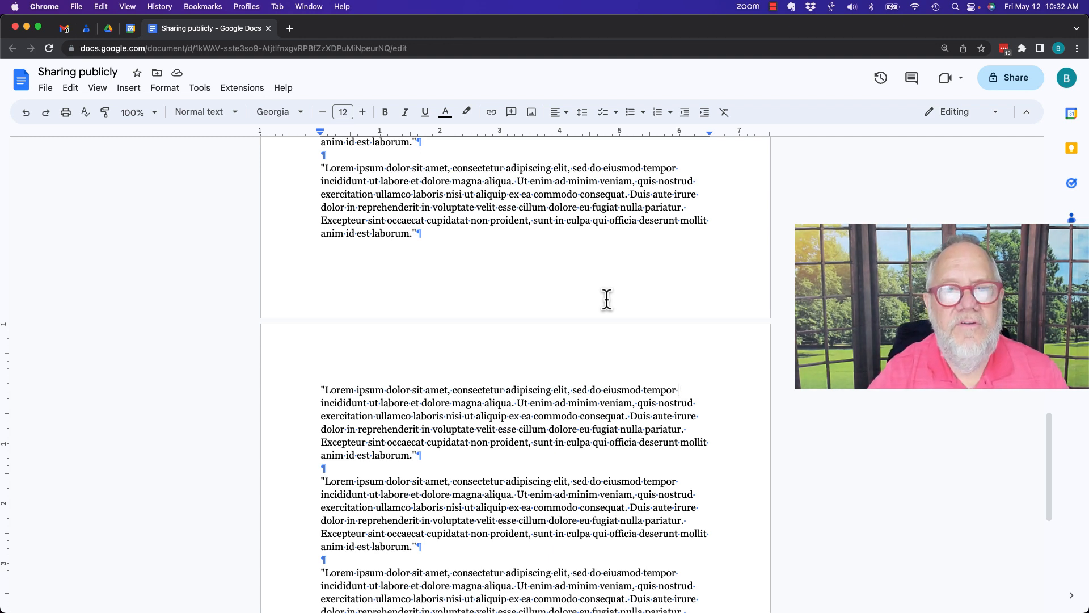
mouse_move(477, 332)
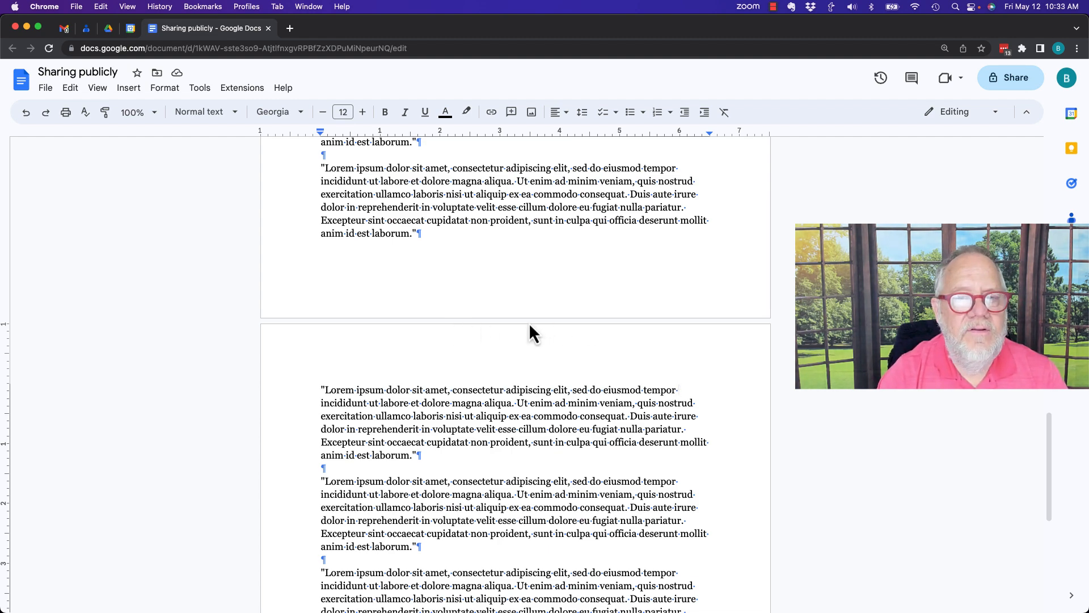
- Scroll down the document and uncheck View > Show print layout to hide page gaps
scroll("down", 3)
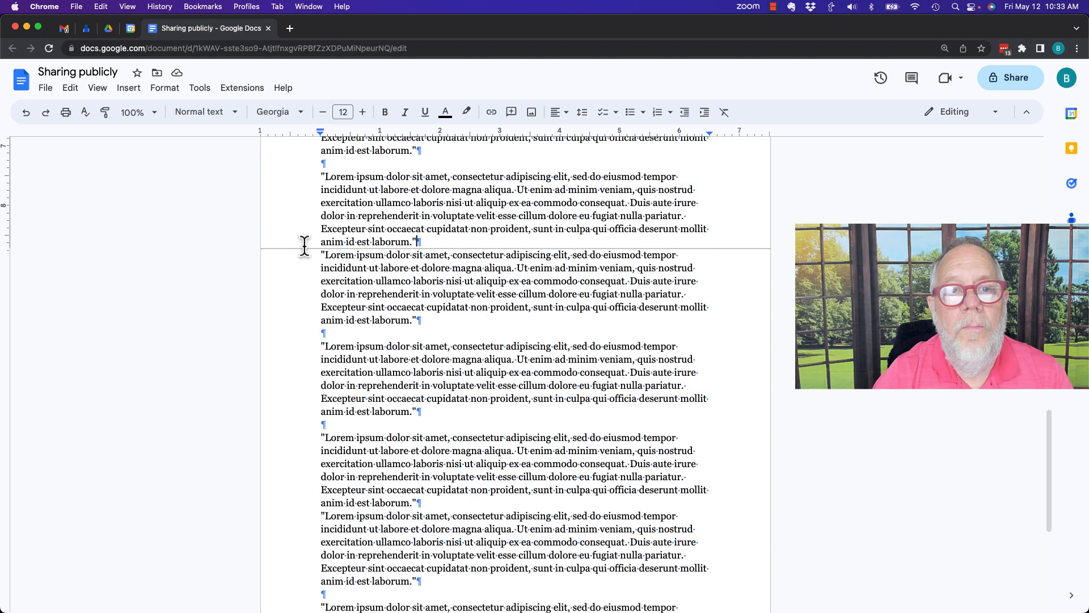
mouse_move(450, 247)
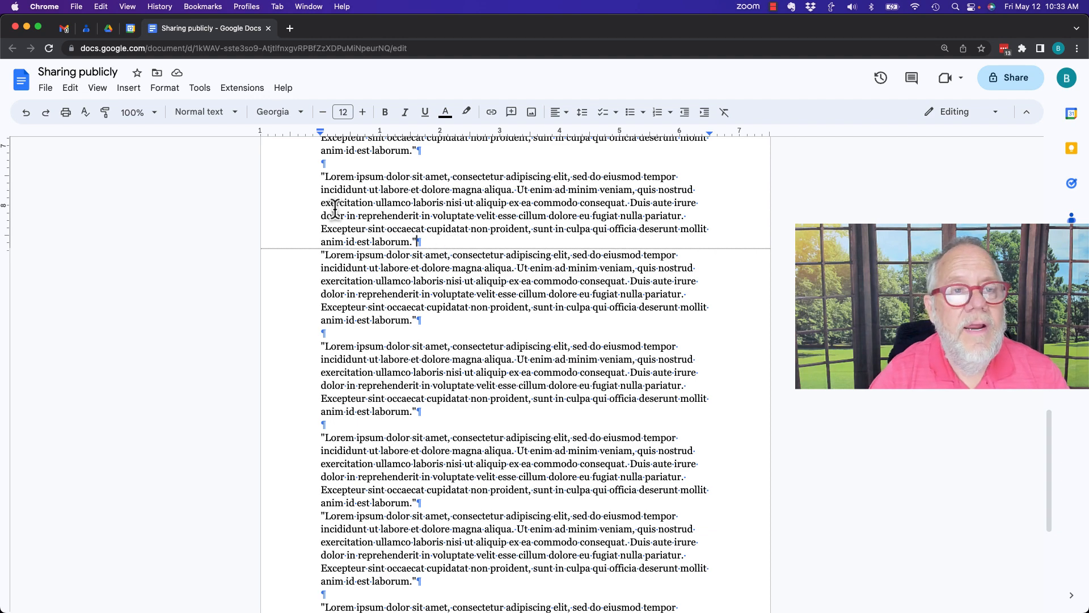
left_click(97, 88)
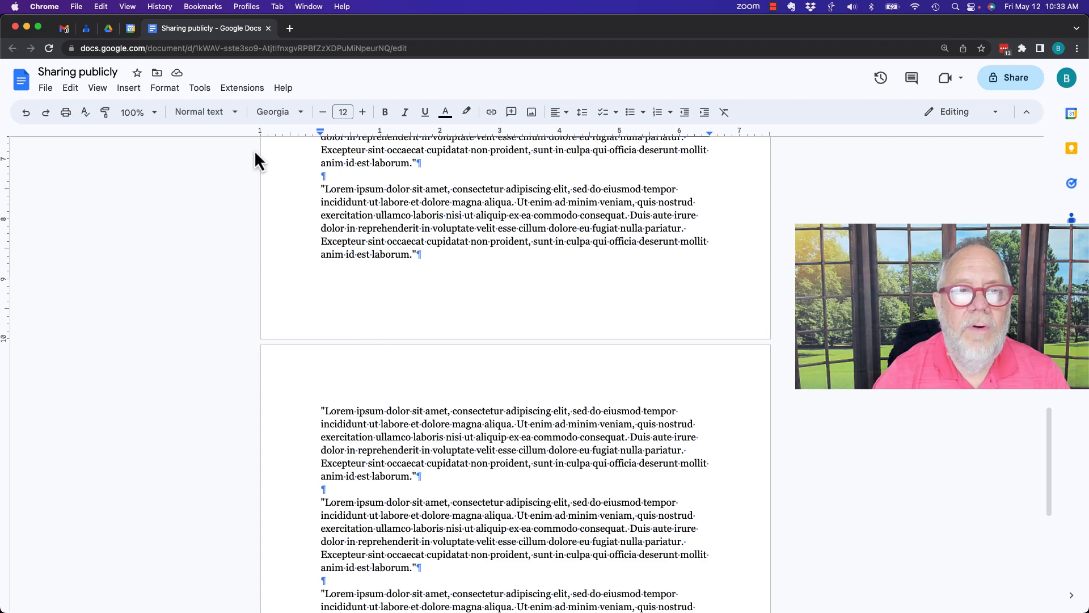
- Reopen the View menu to access the print layout option again
left_click(97, 87)
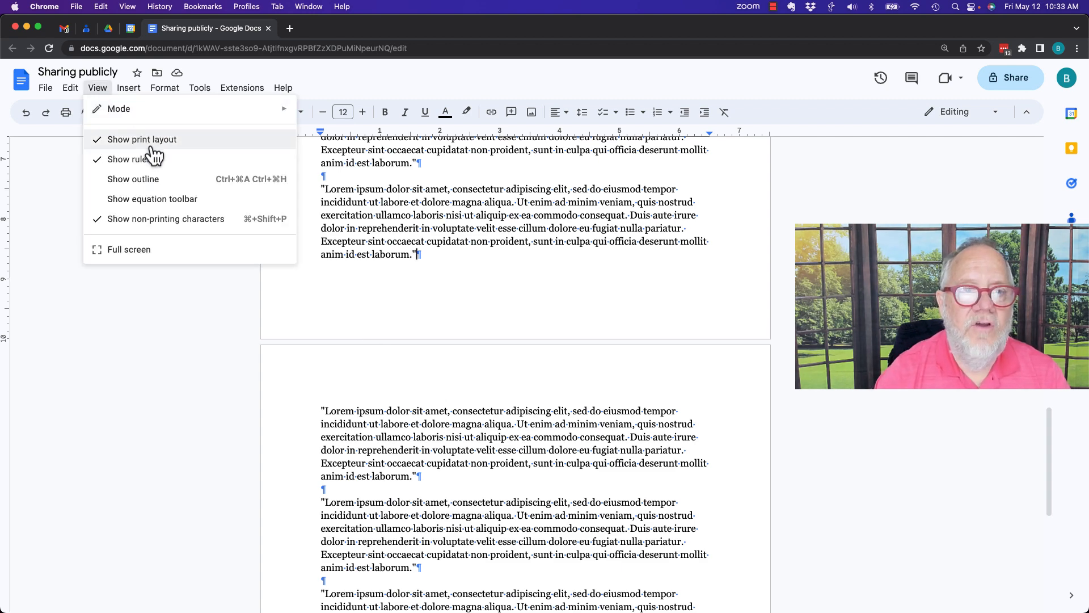